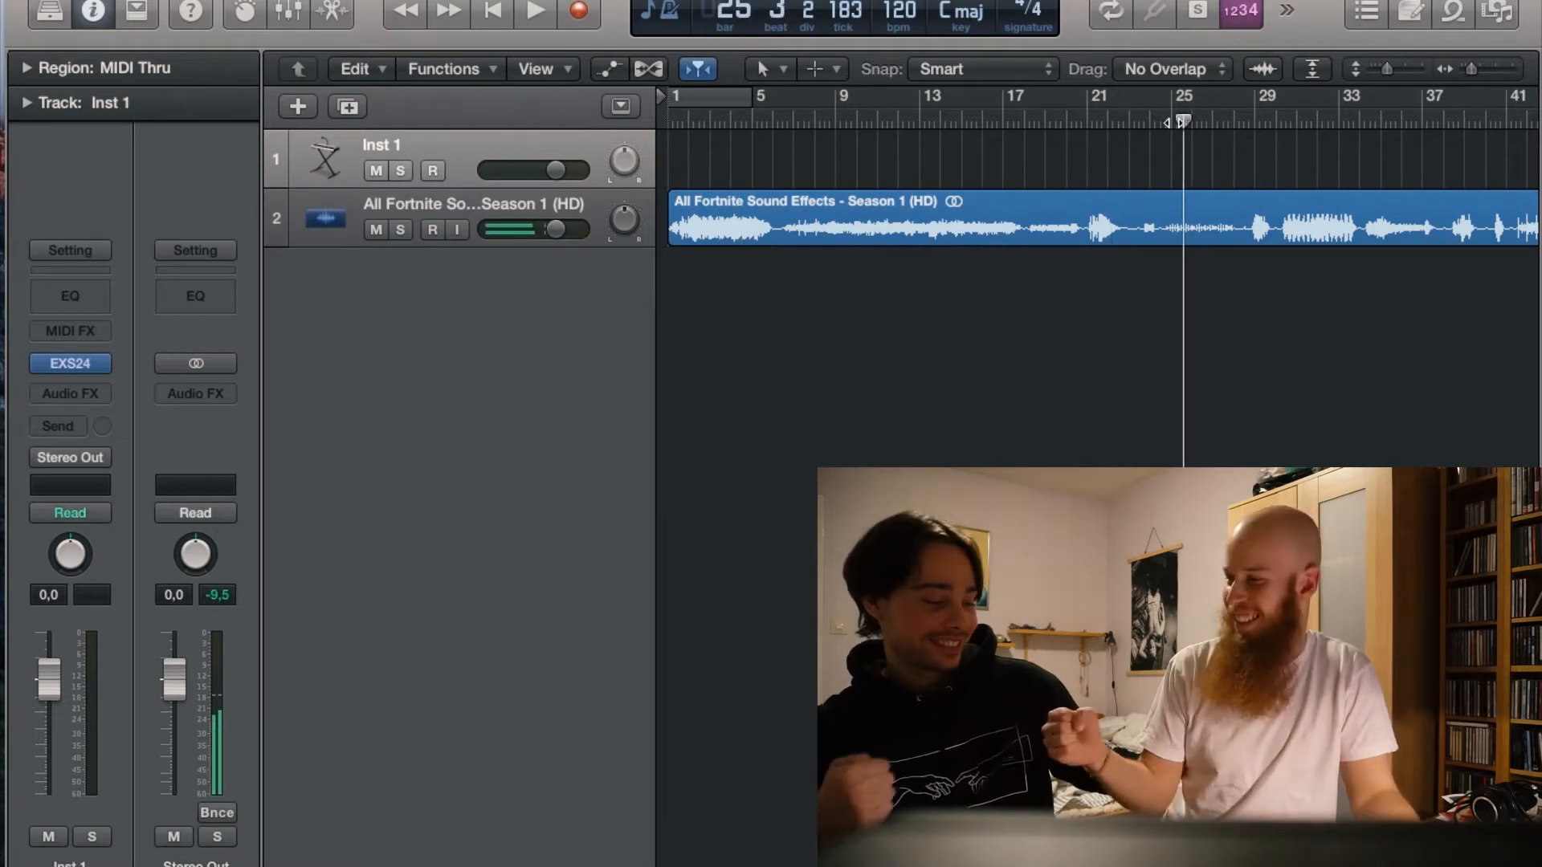
Split the sound-effects region, set 100 bpm, trim to bar 3 and loop bars 1–3
click(534, 13)
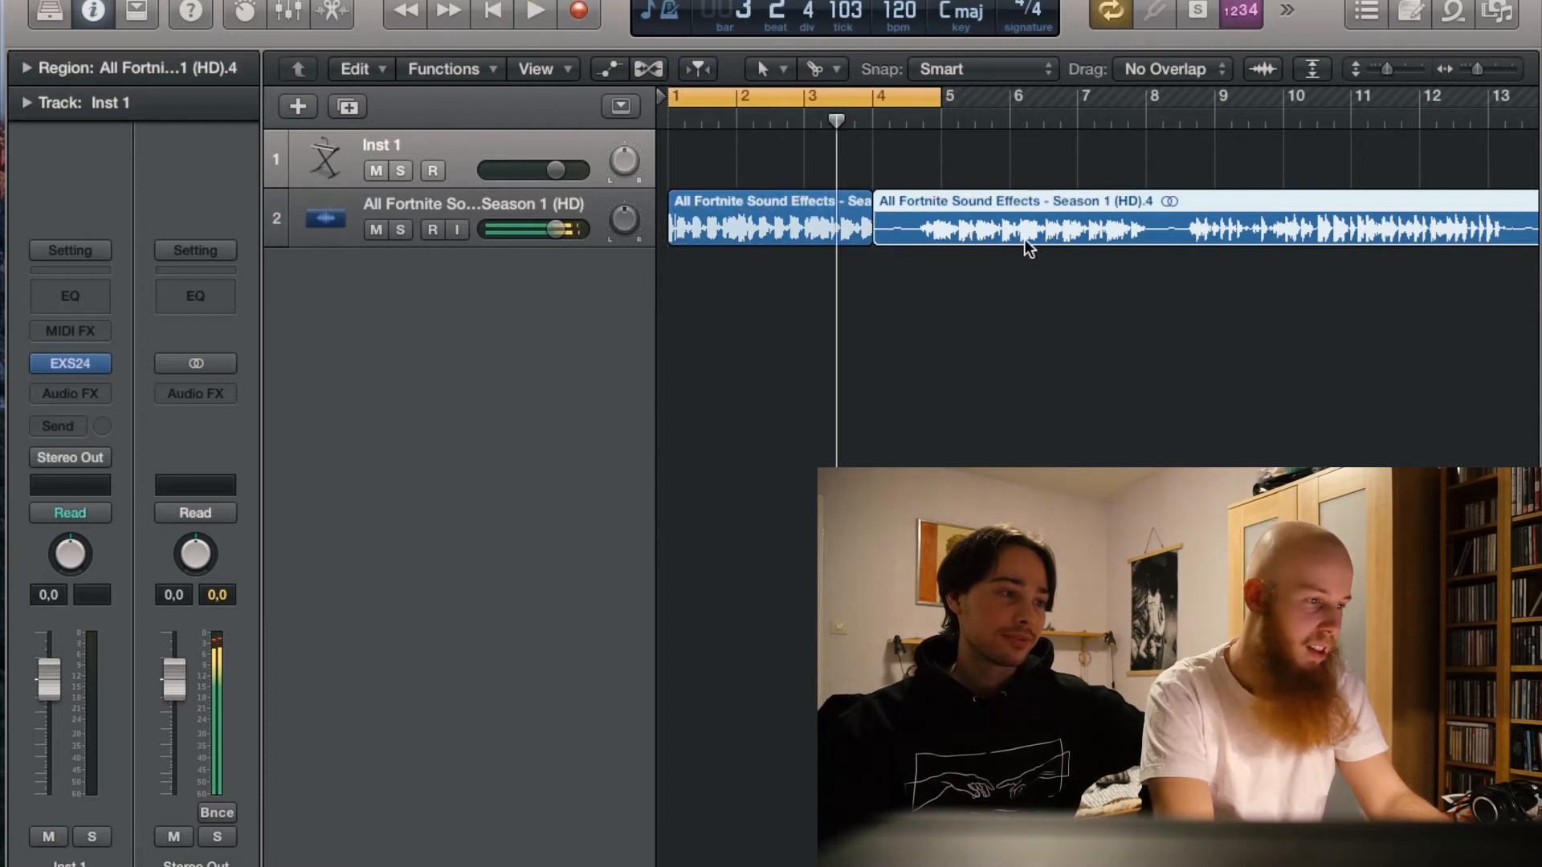
click(533, 13)
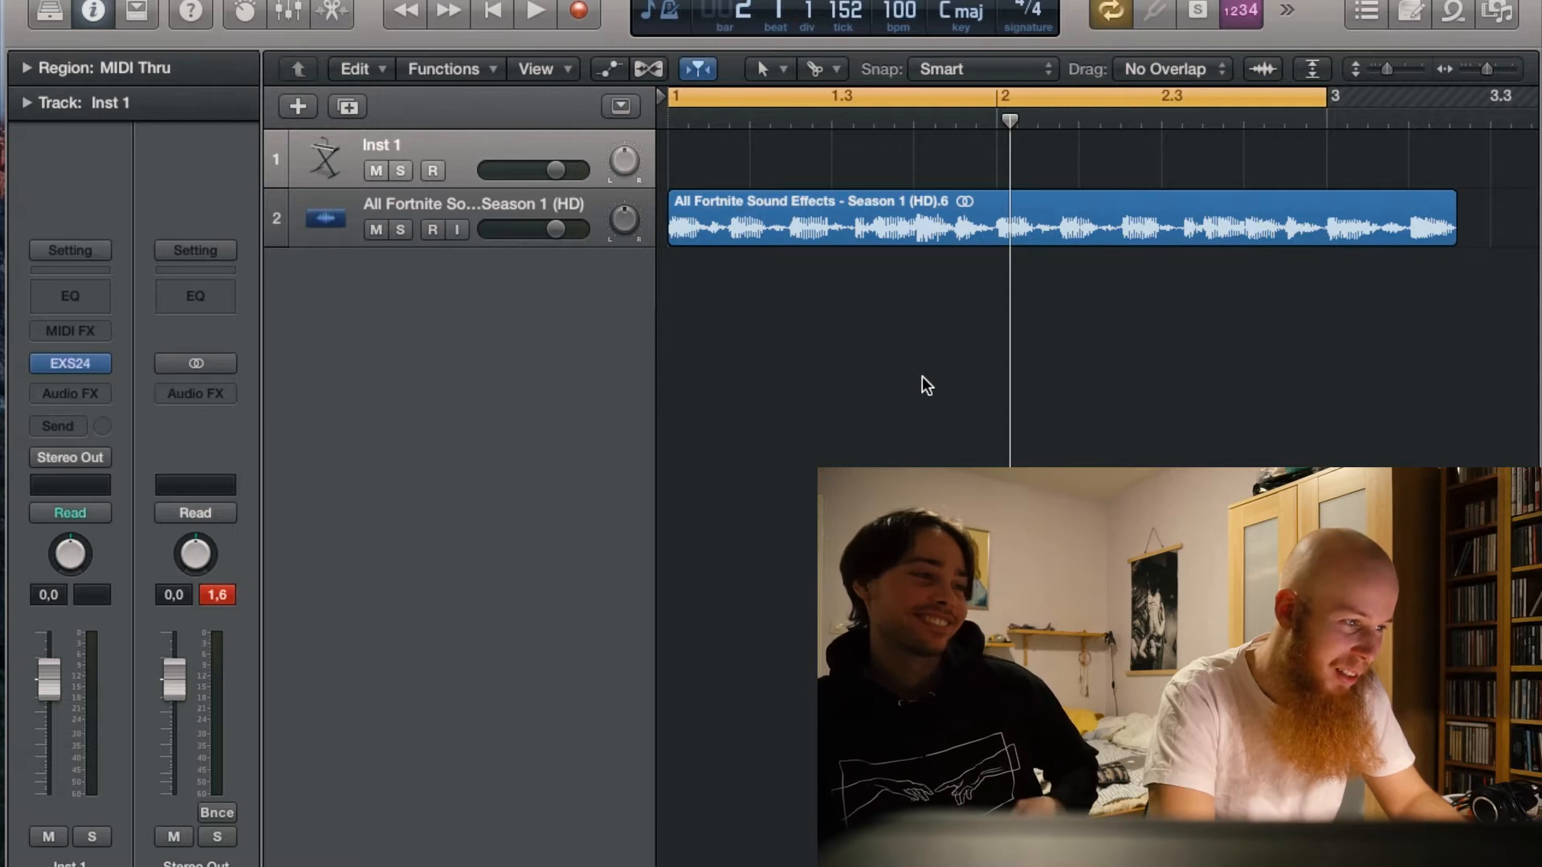
click(534, 14)
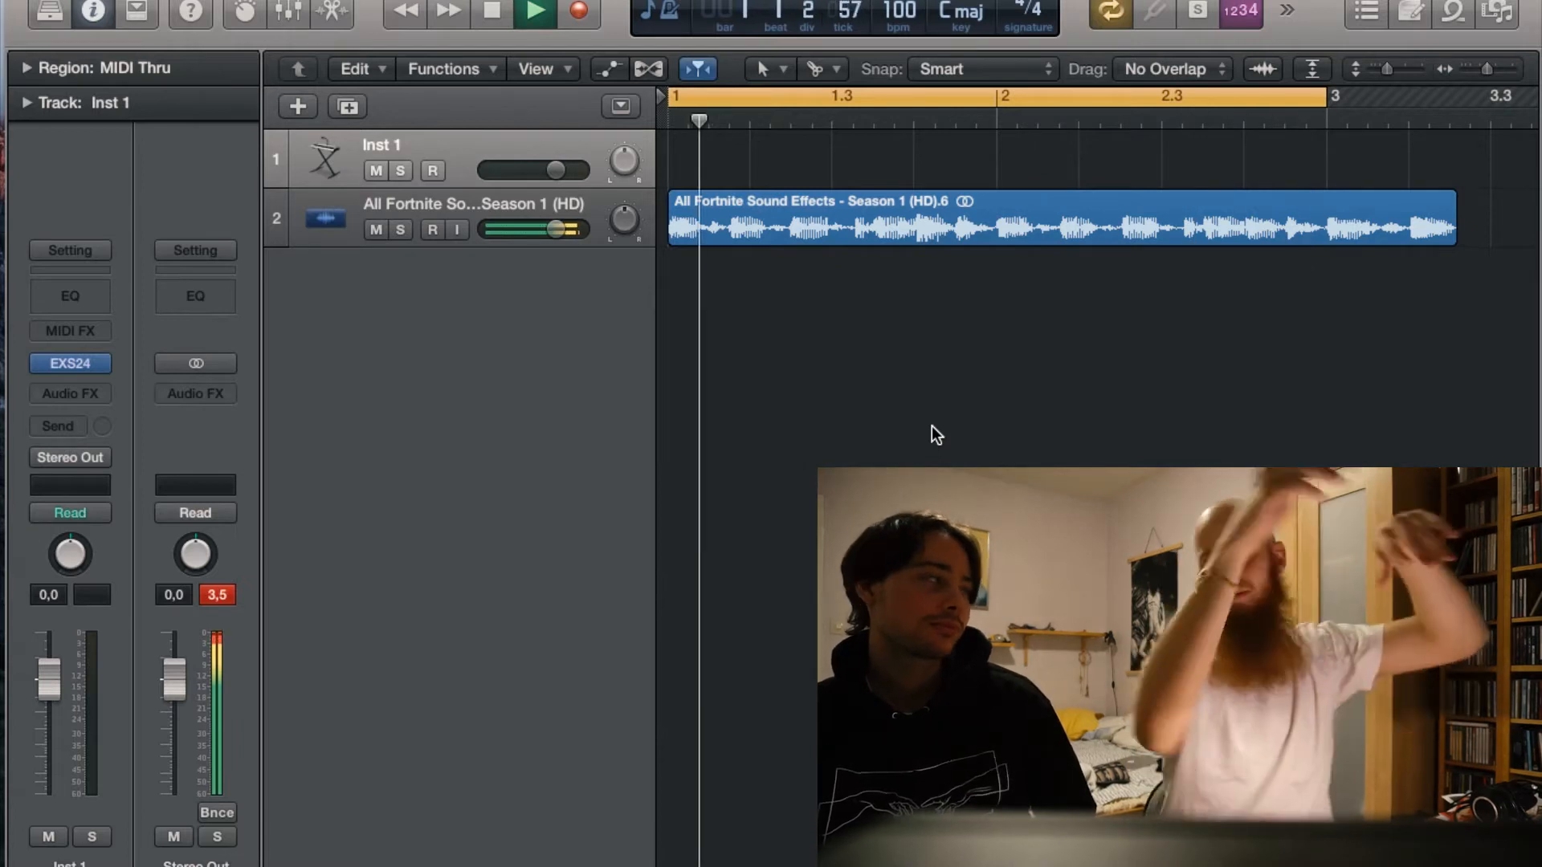
click(534, 13)
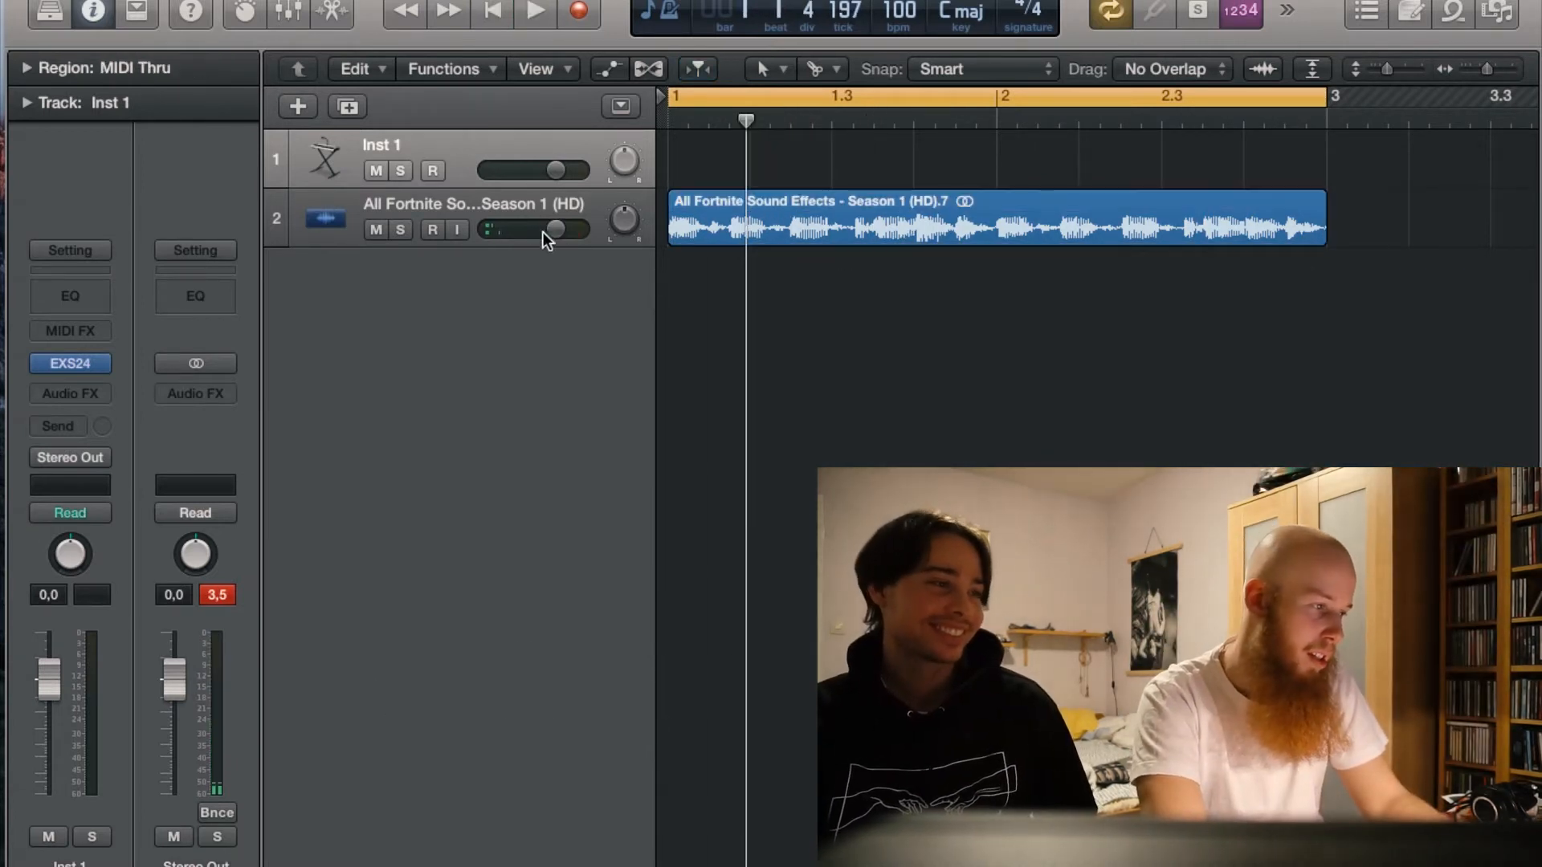
Duplicate the loop track and raise its Pitch Shifter semitones with Chorus added
click(994, 216)
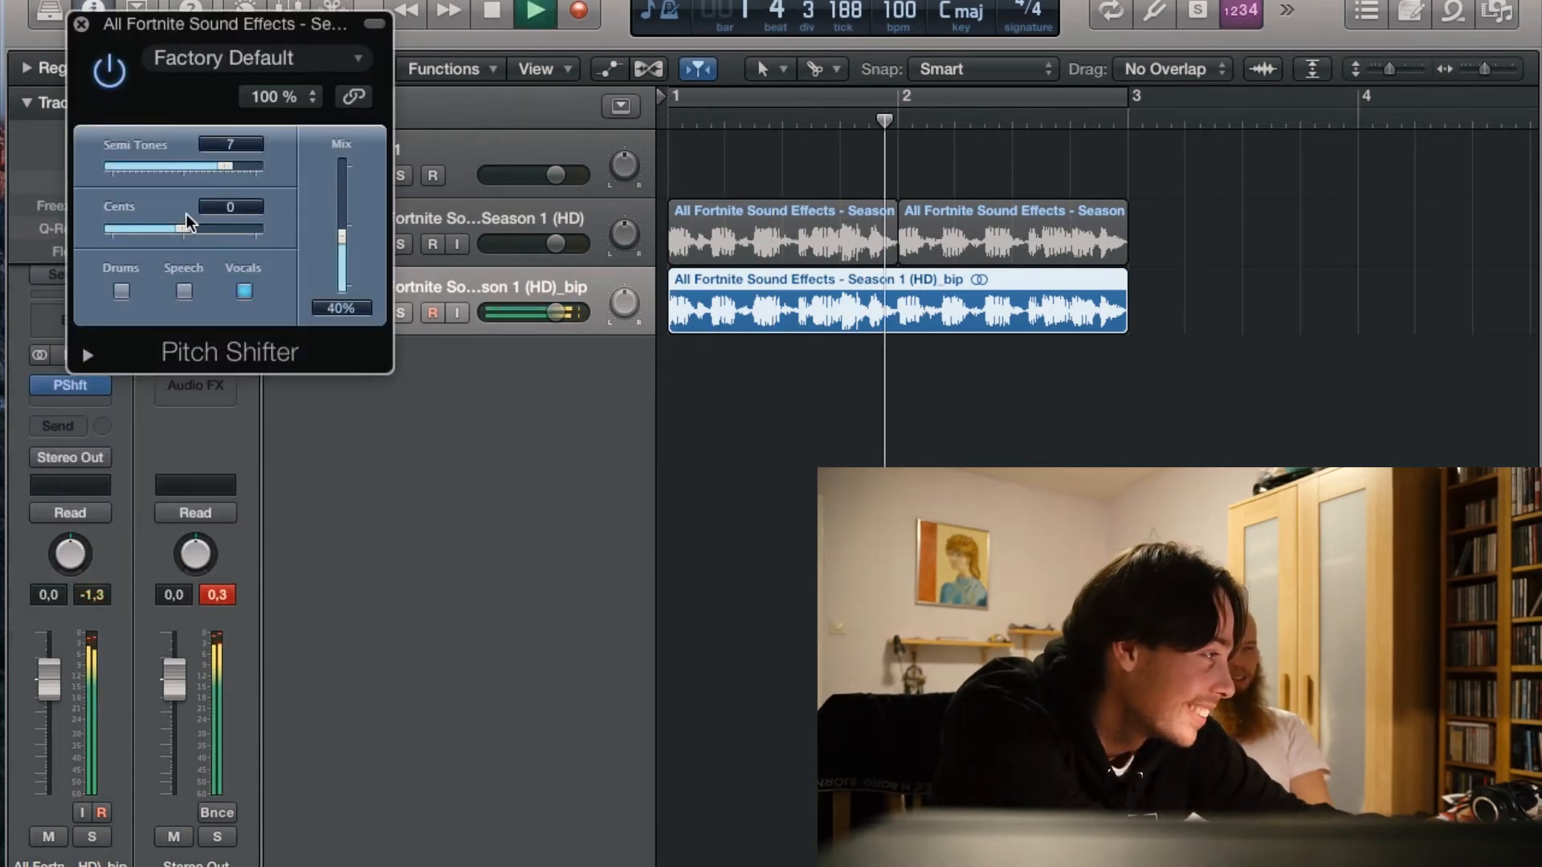
drag(216, 168, 244, 167)
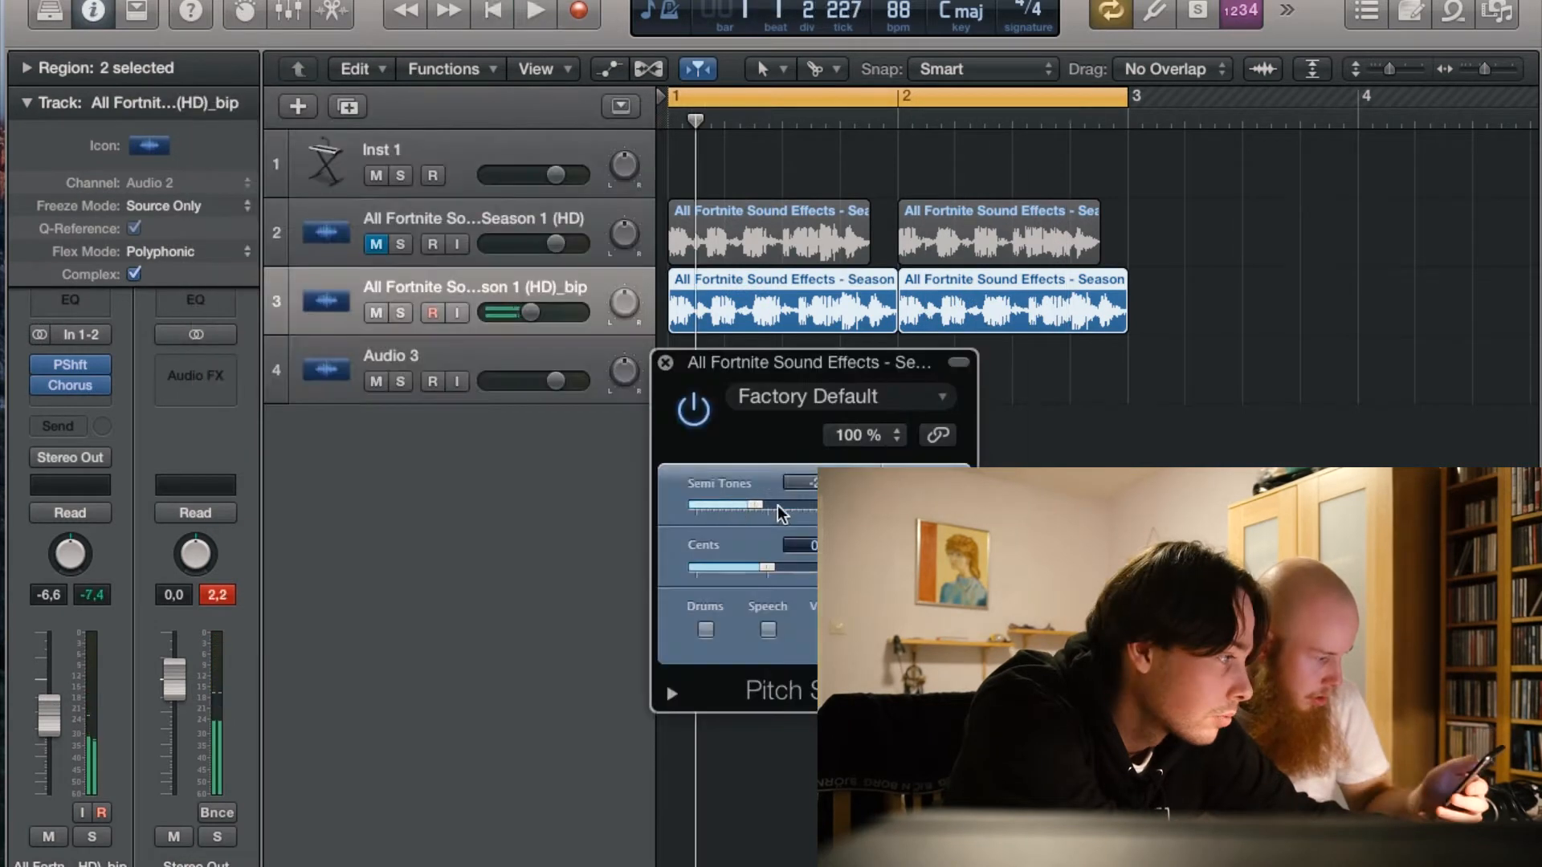
Create a software instrument track and open its EXS24 sampler window
click(534, 12)
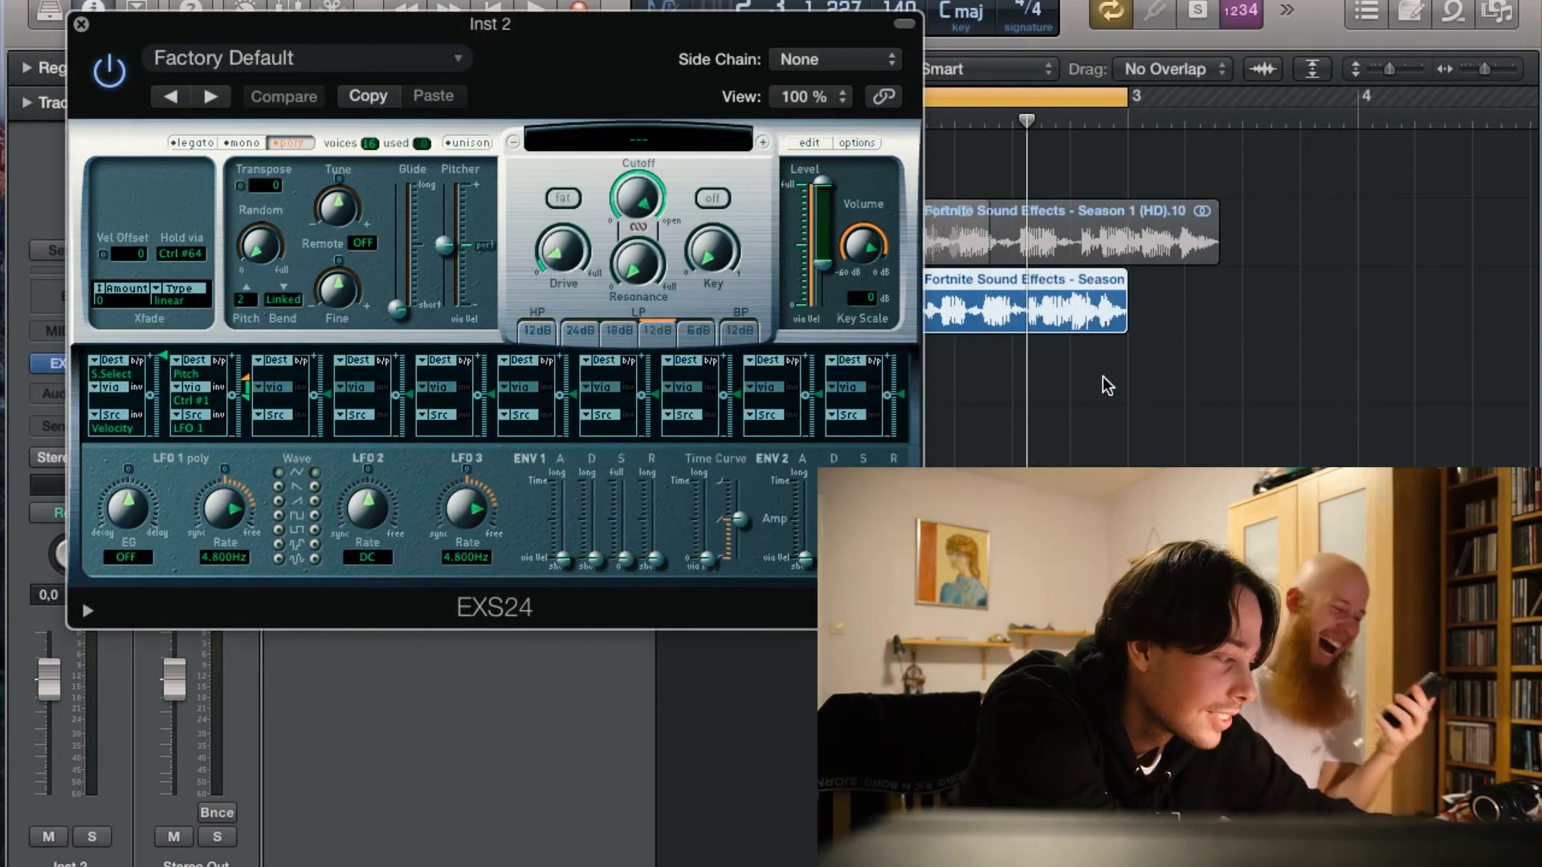
Load the Drum 'N Bass Remix kit and add a Studio FET compressor to the drums
click(81, 25)
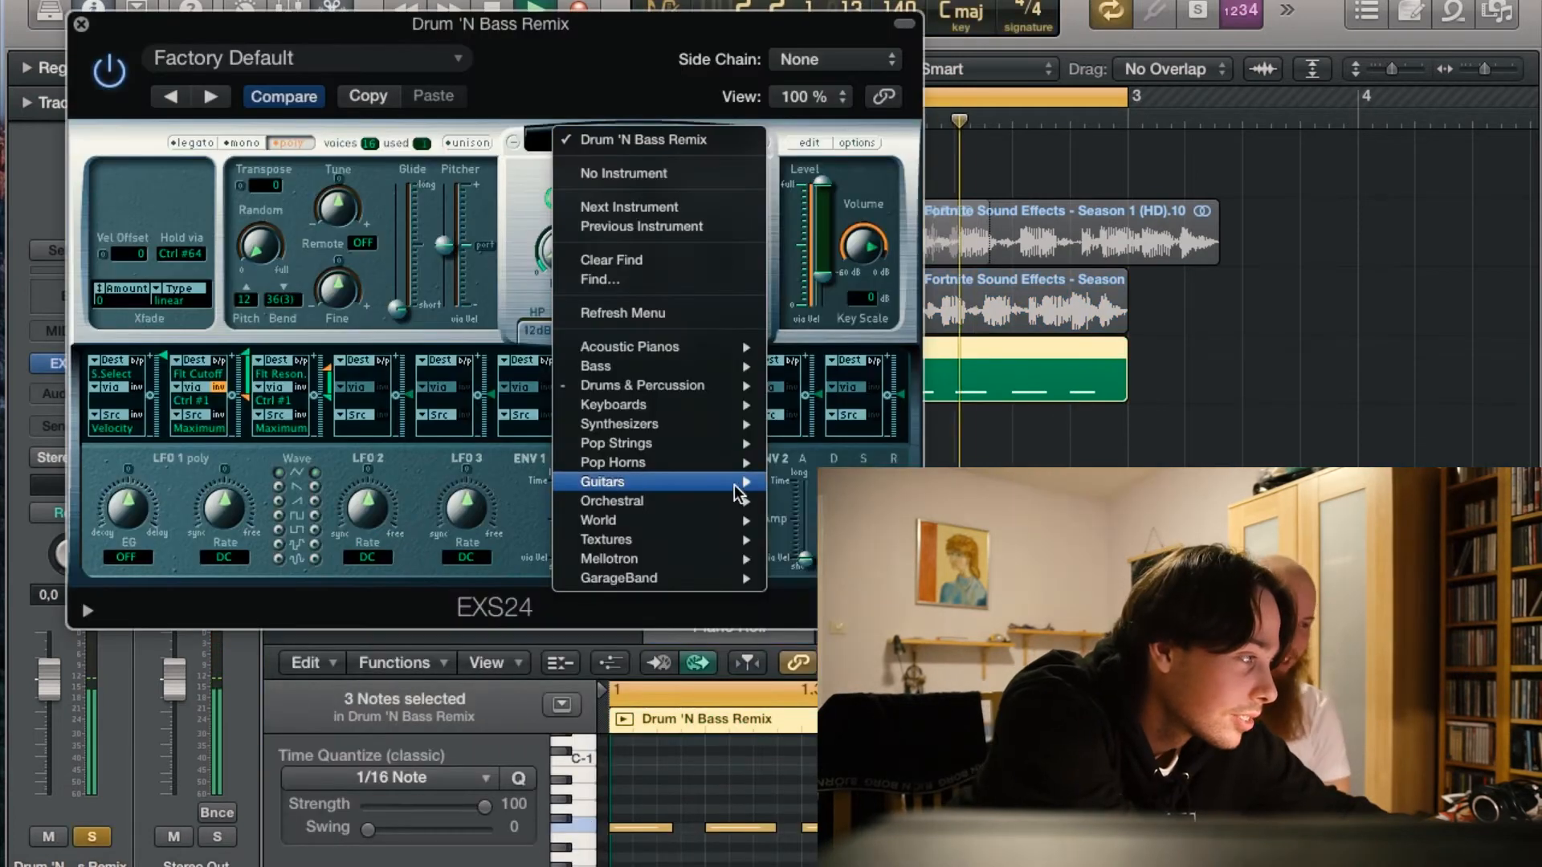
mouse_move(643, 385)
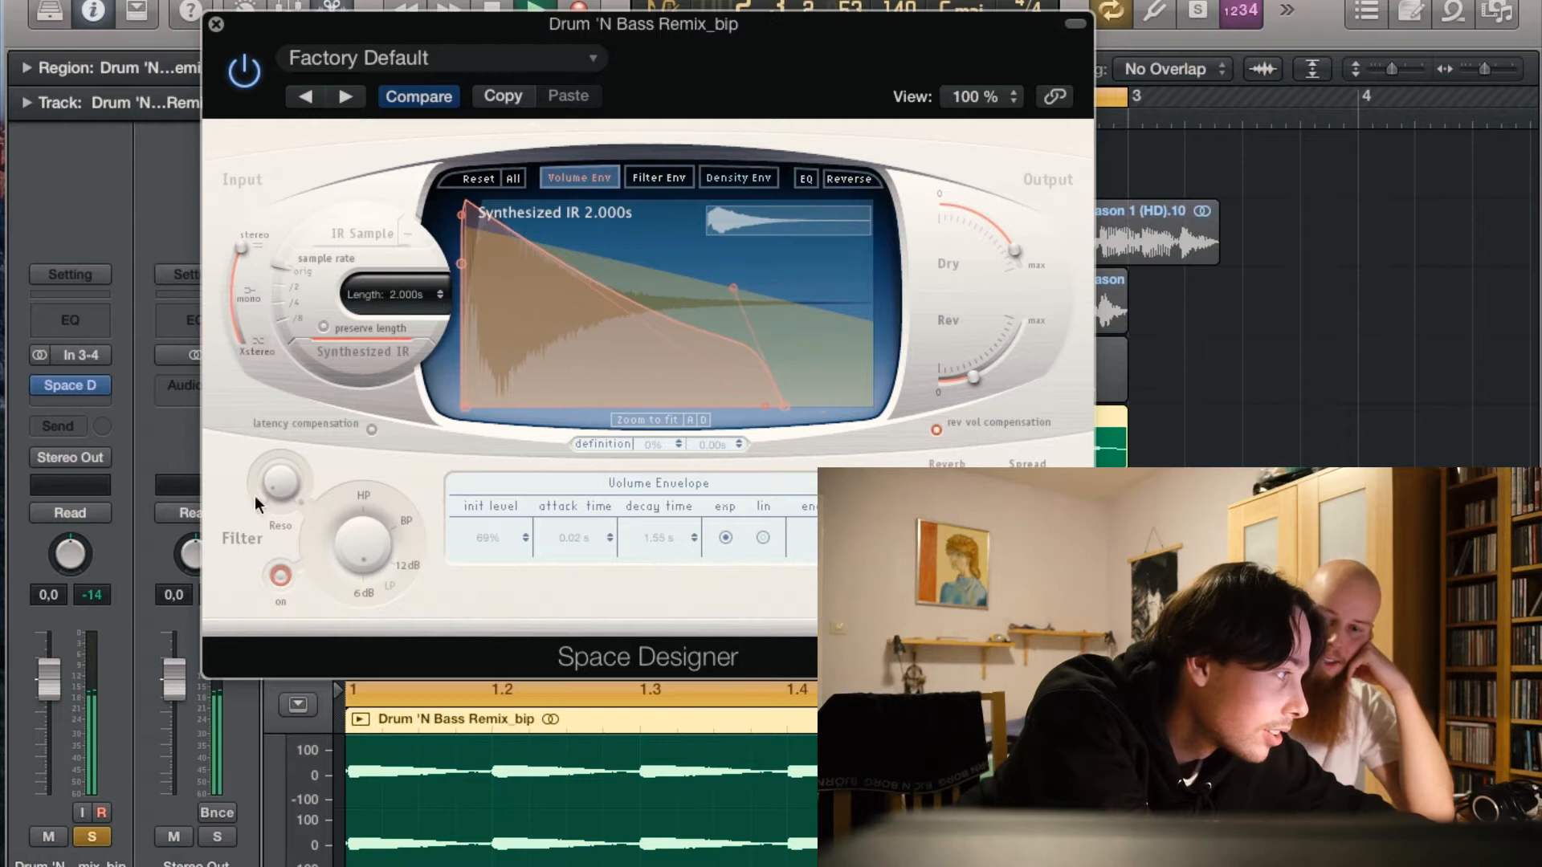
click(69, 384)
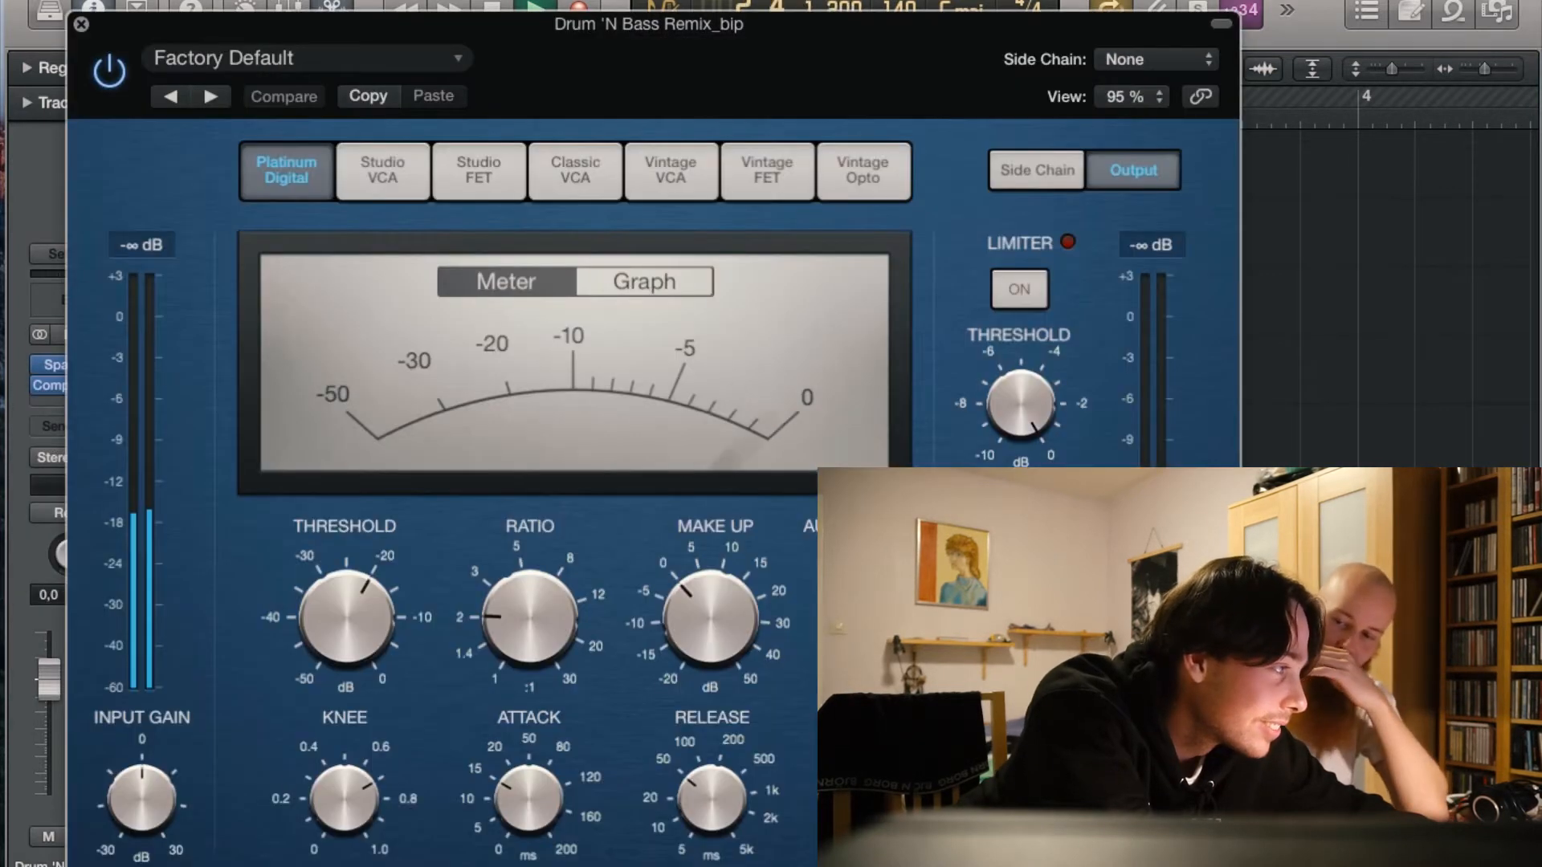
click(479, 170)
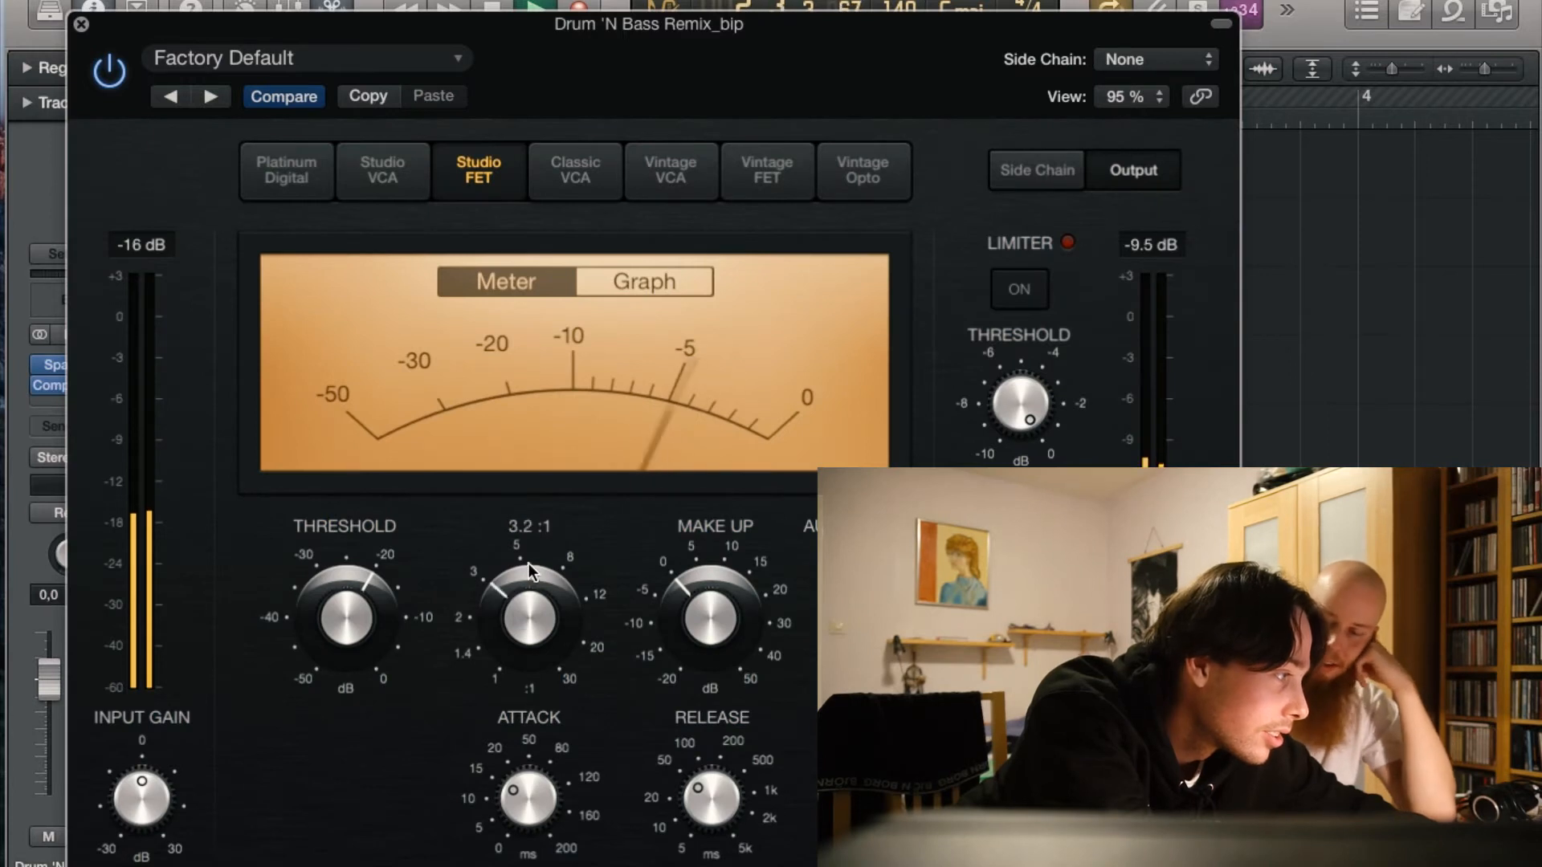